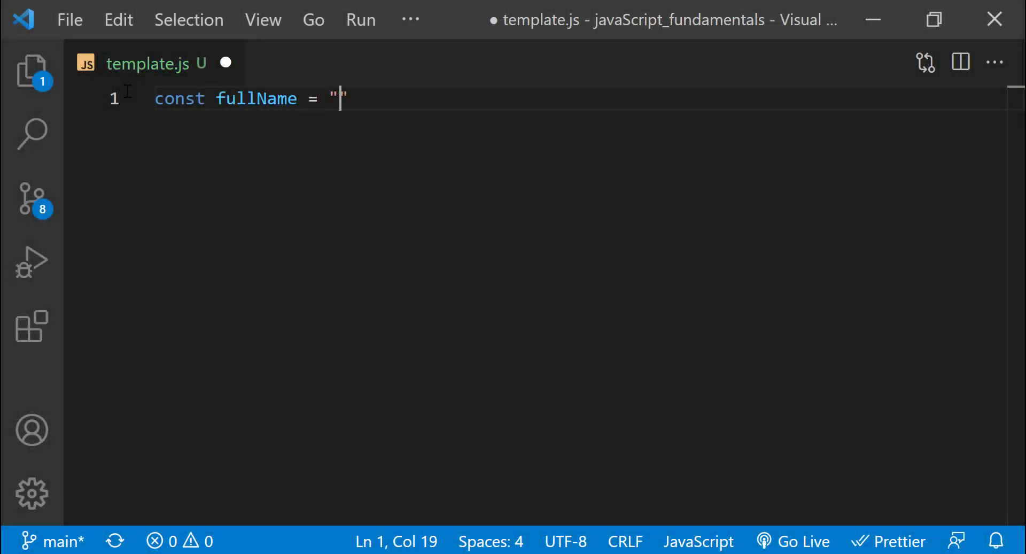
text(Aihaiti Abudureheman";)
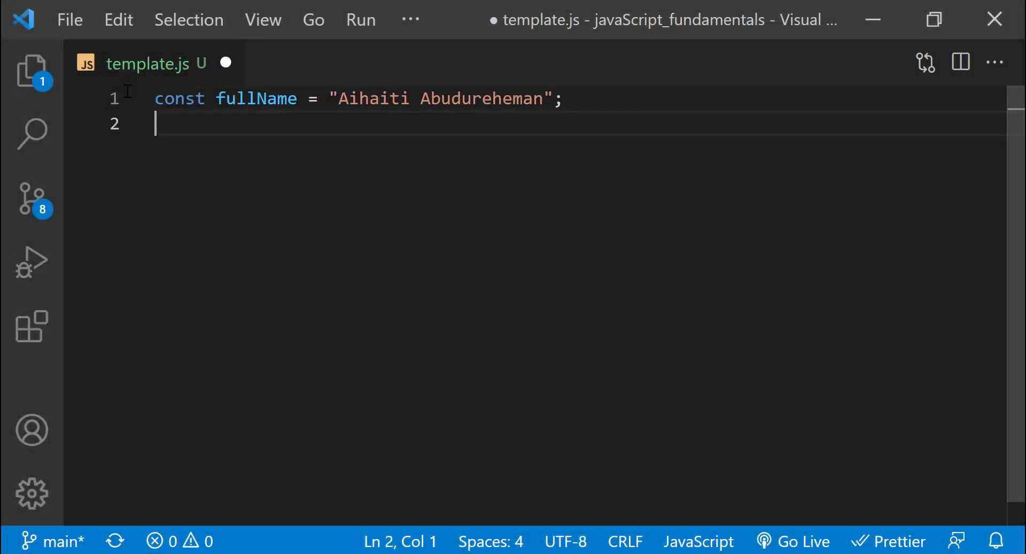
text(console.log(fullName);)
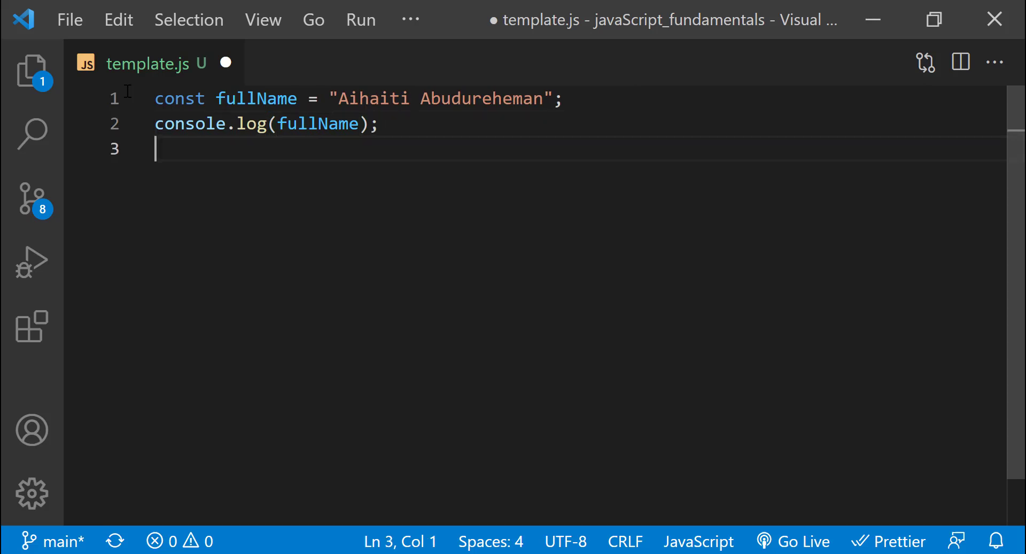
Declare const topic = "JavaScript Variables".
text(const)
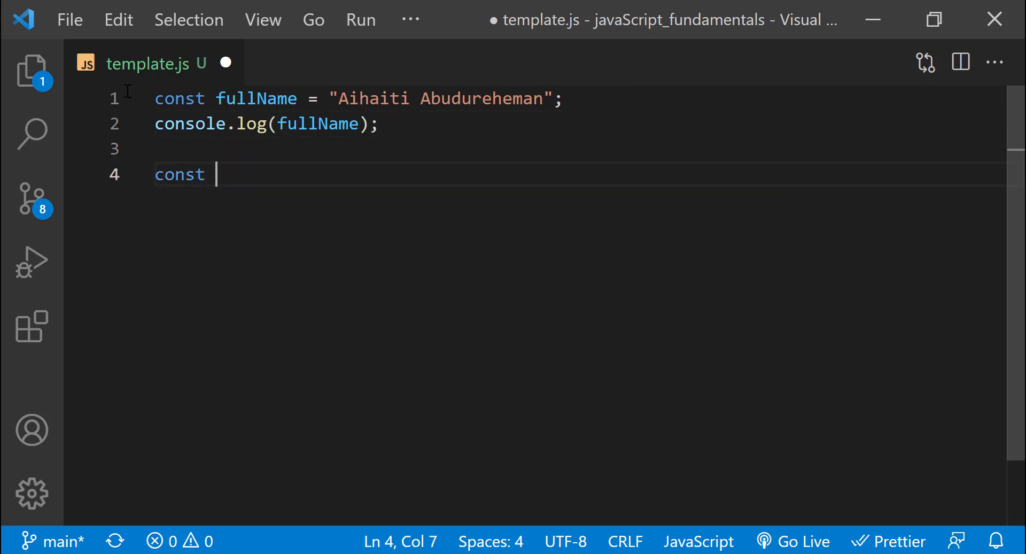
text(topic =)
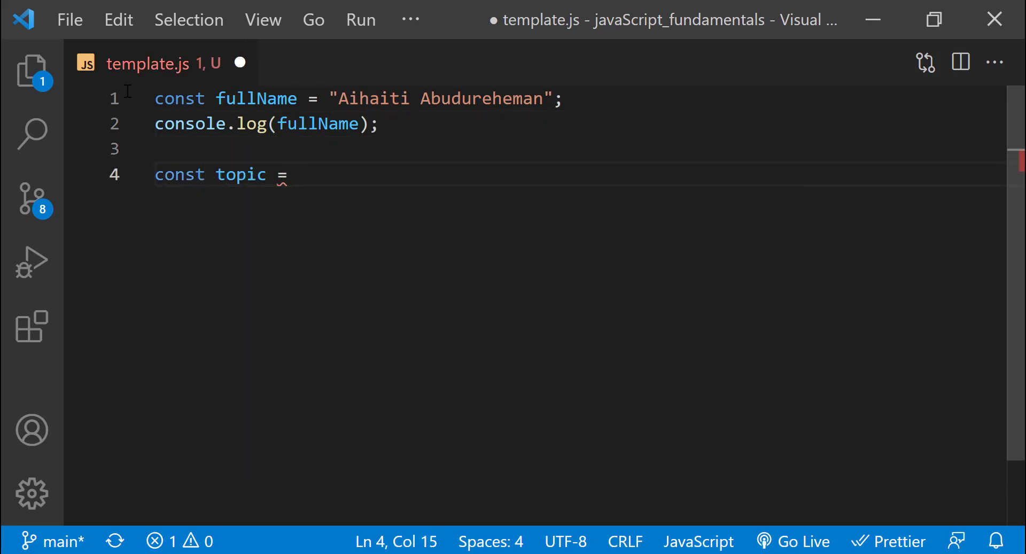
text("JavaScript Variables";)
text(const)
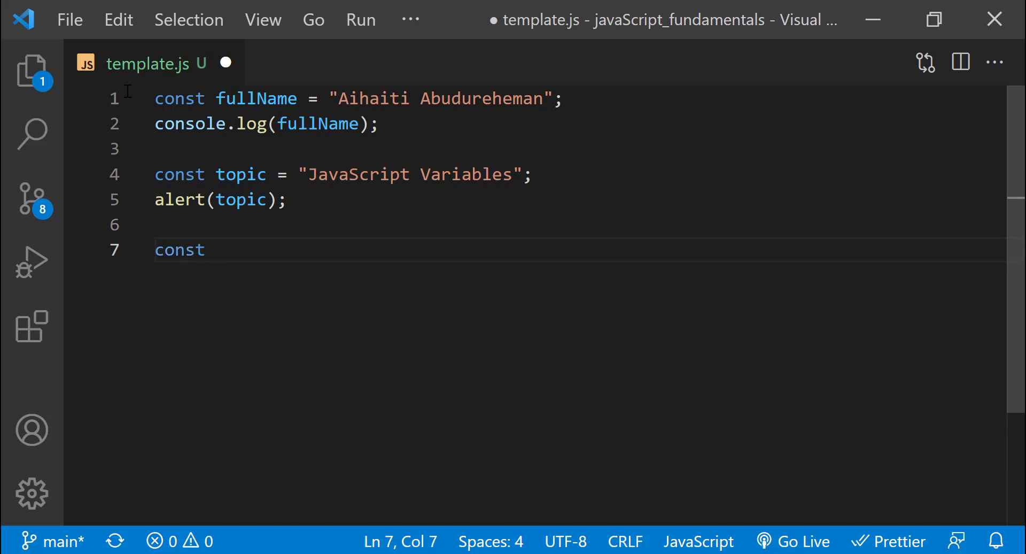
Declare const ages = 36 and write ages to the document.
text(ages = 36;)
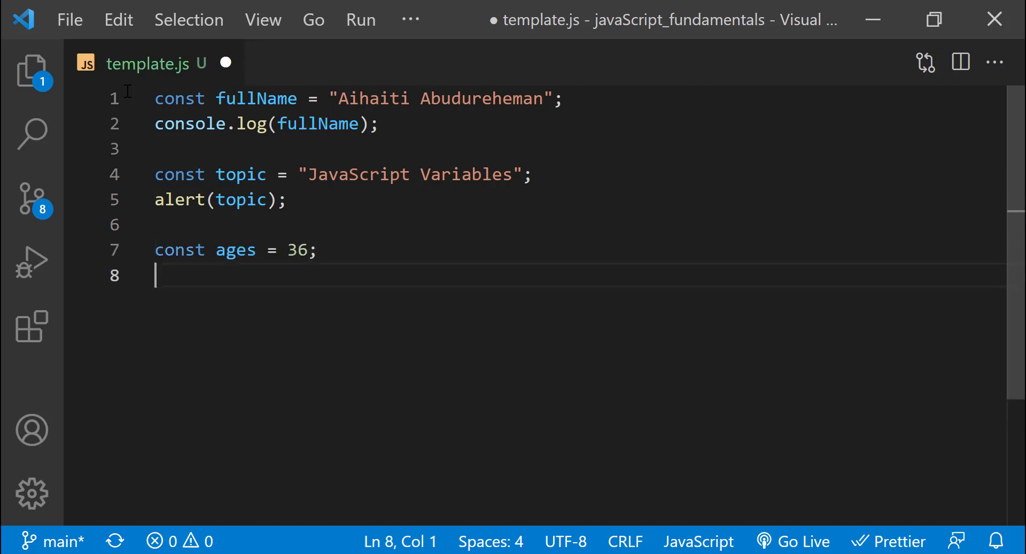
text(document.write(ages)
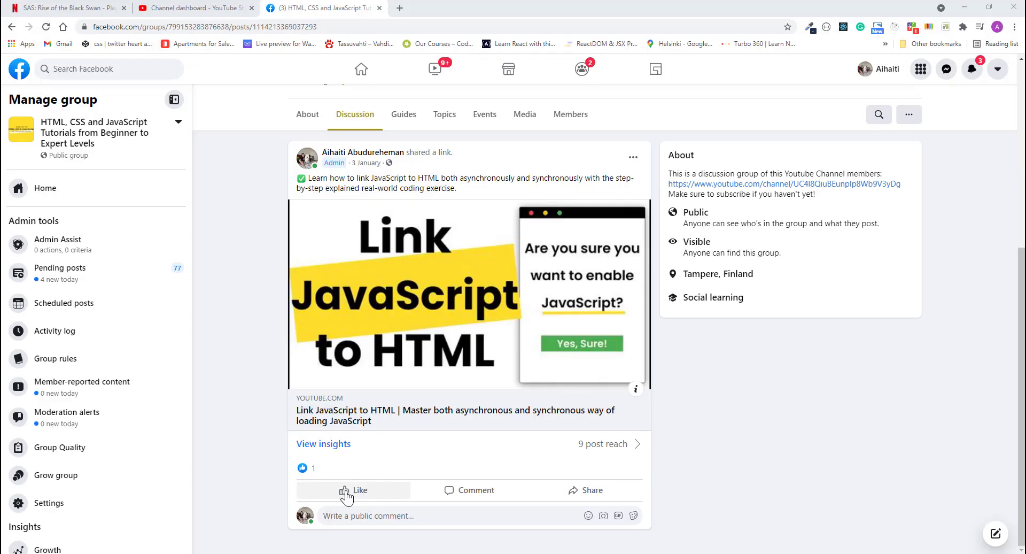
mouse_move(346, 489)
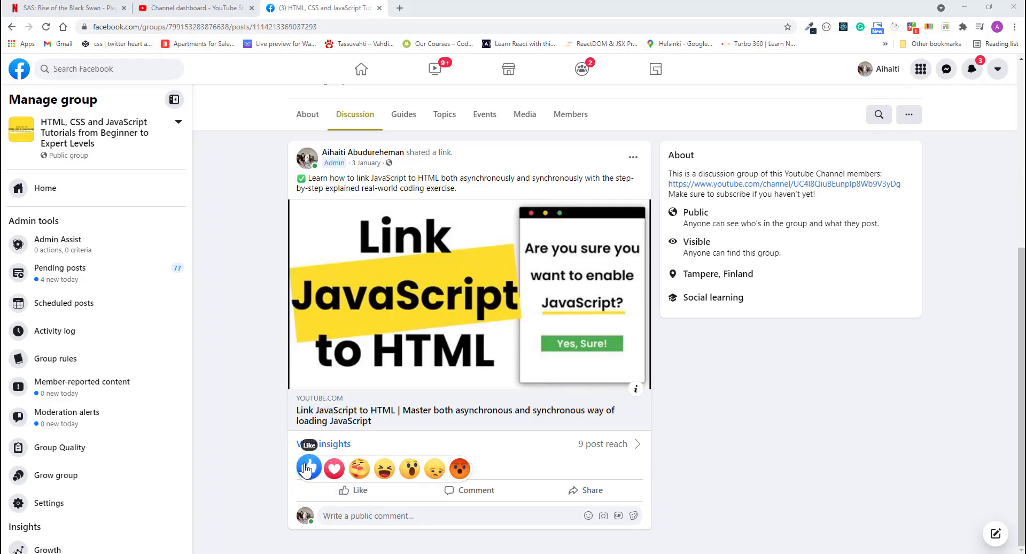
Like the Facebook group post about linking JavaScript to HTML.
click(308, 467)
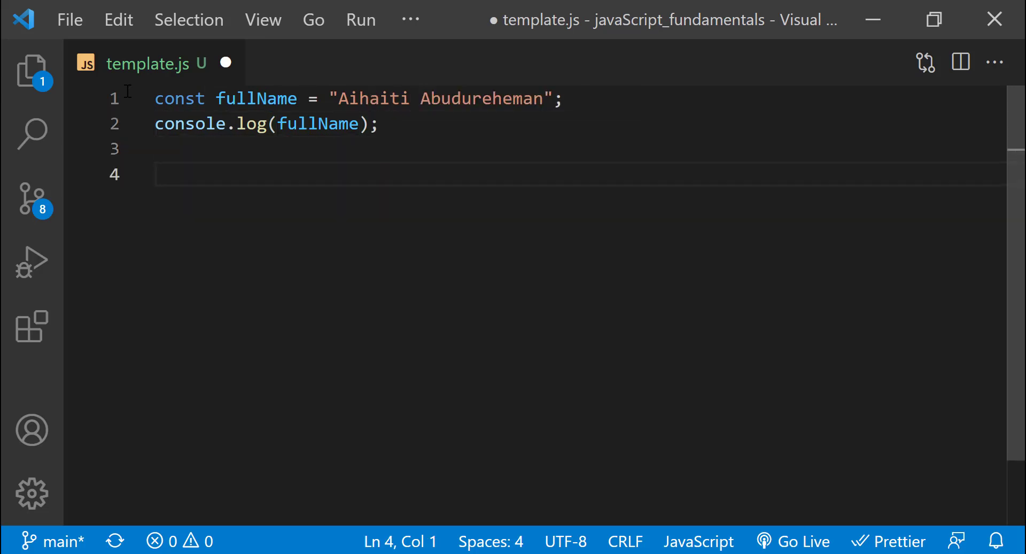
Trim template.js back to the fullName const declaration and its log.
text(const)
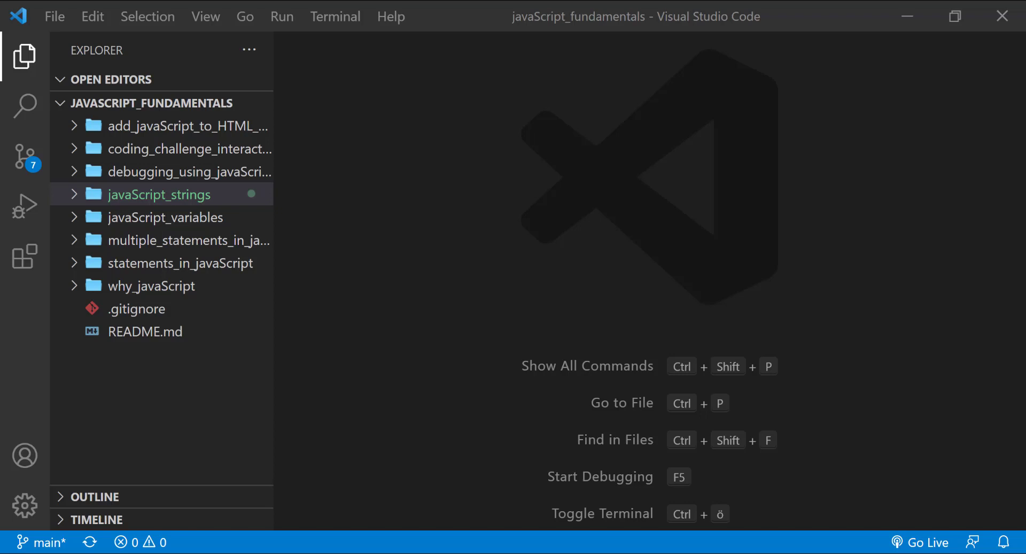
mouse_move(919, 146)
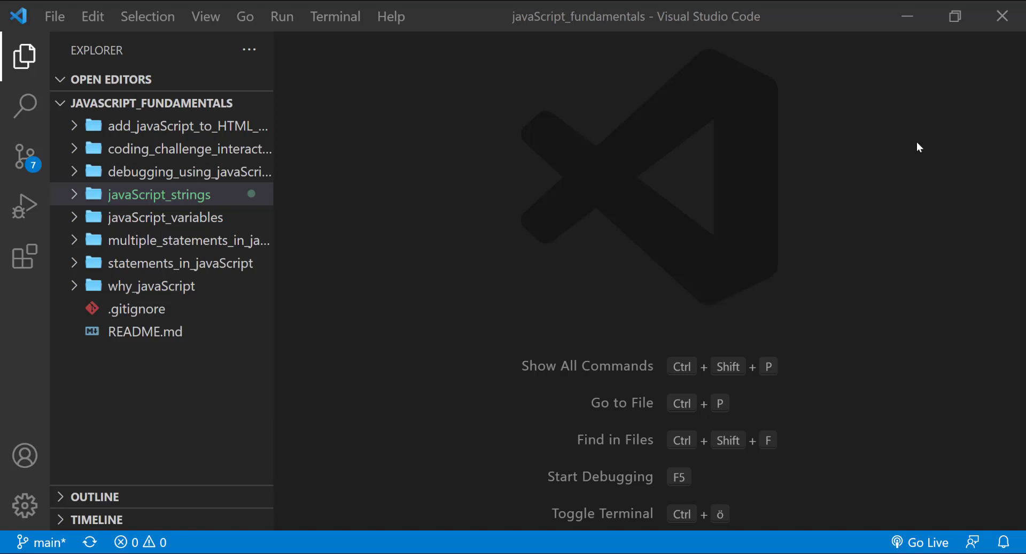
Open string.js from the javaScript_strings folder in the editor.
click(158, 195)
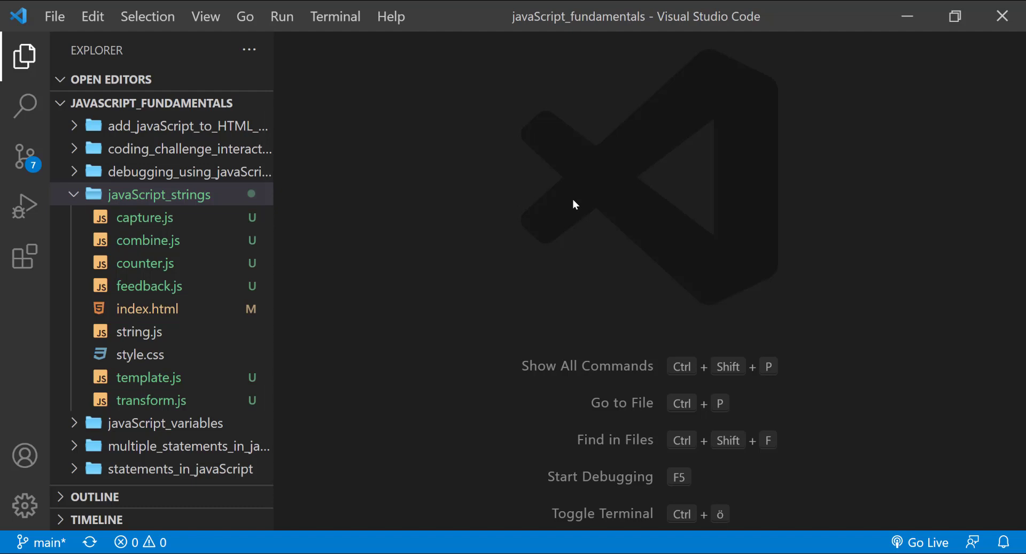
click(146, 308)
text(console.log("JavaScript String!");)
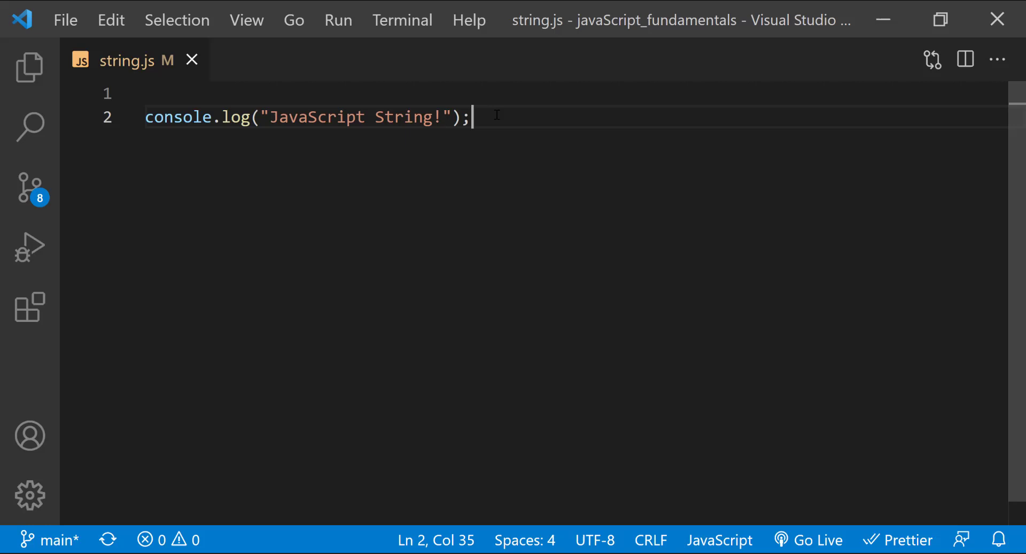
mouse_move(414, 100)
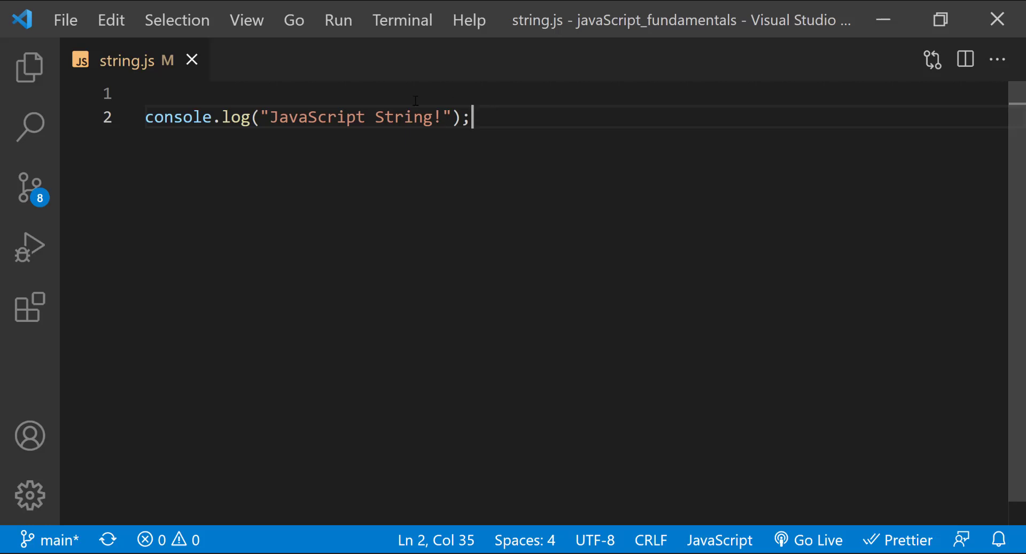
Declare firstName in double quotes and lastName = 'Abudureheman' in single quotes.
text(const firstName = "A")
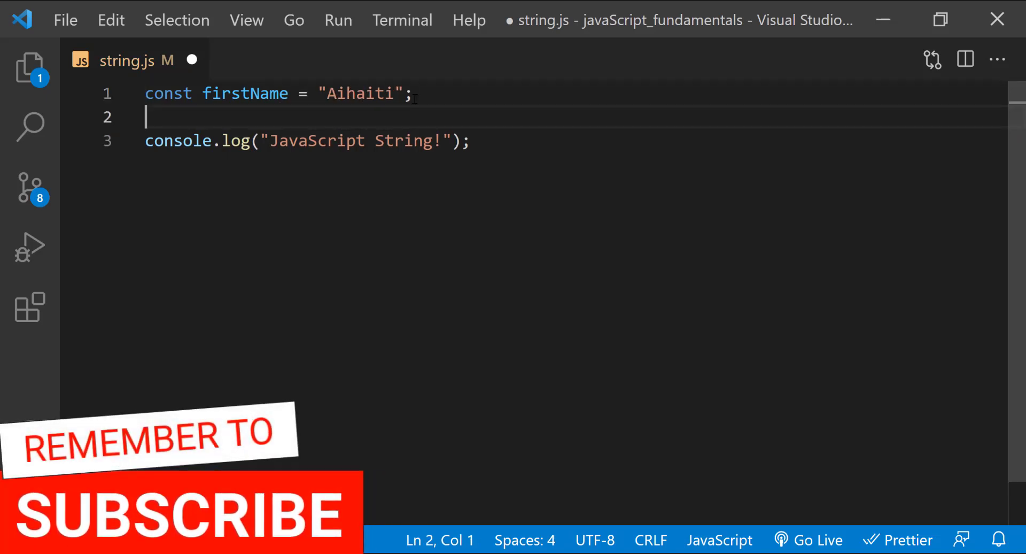
text(const lastN)
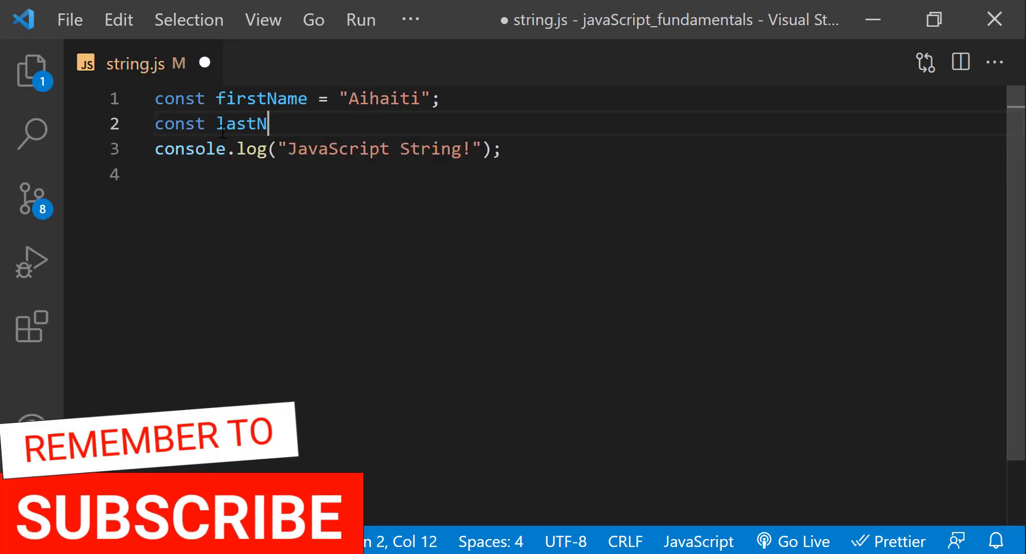
text(ame = 'Abudureheman')
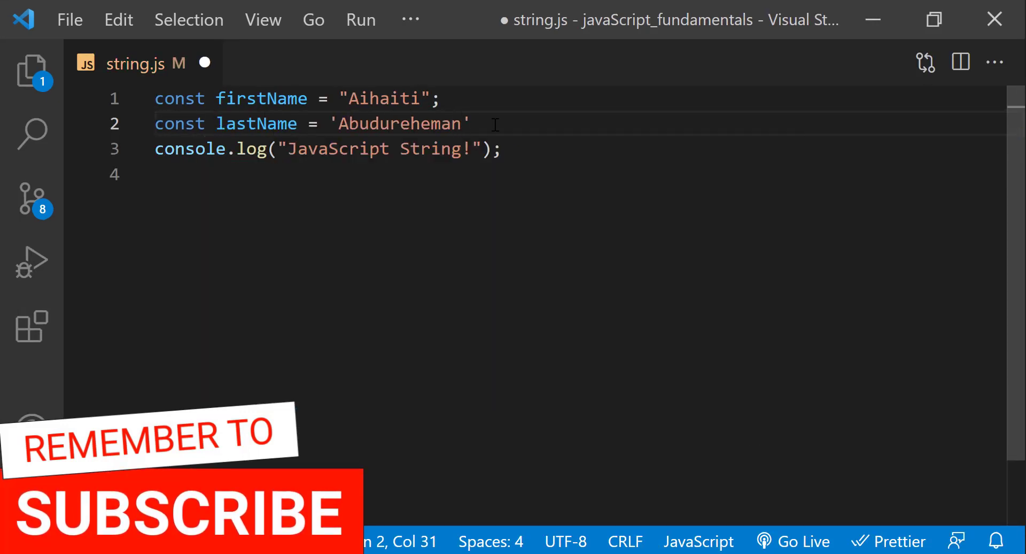
text(;)
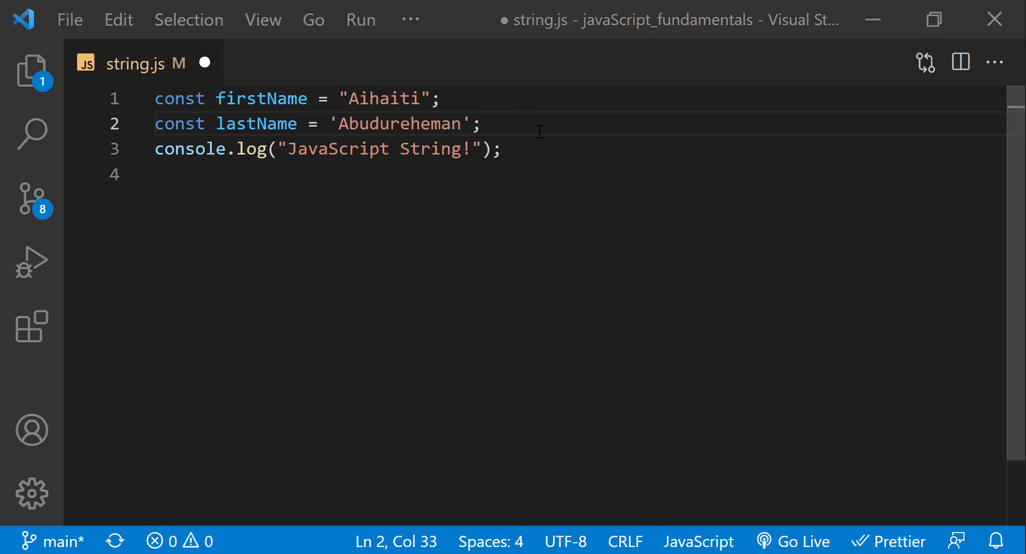
Declare const status = "I am fine!" above the console.log.
text(const status)
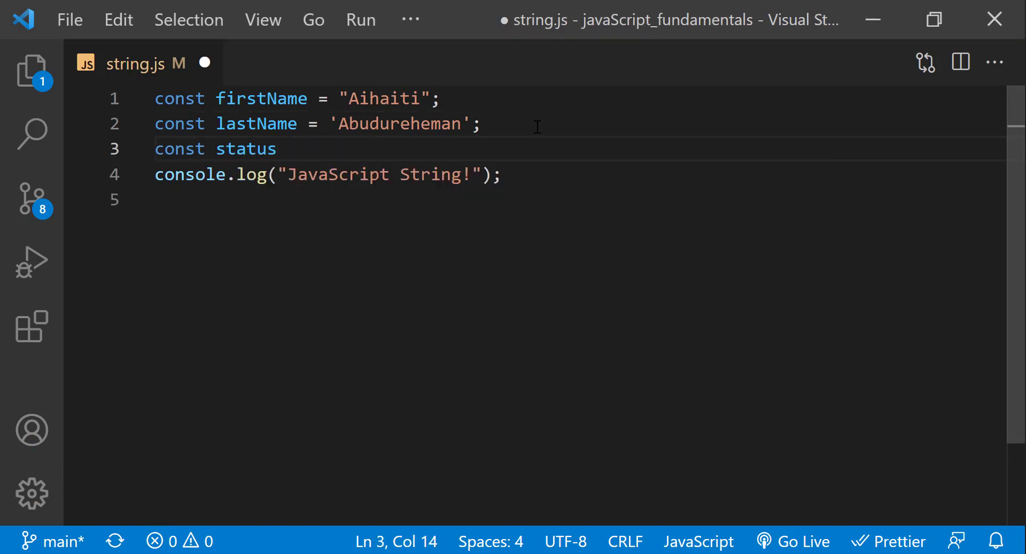
text(= "I am fine!")
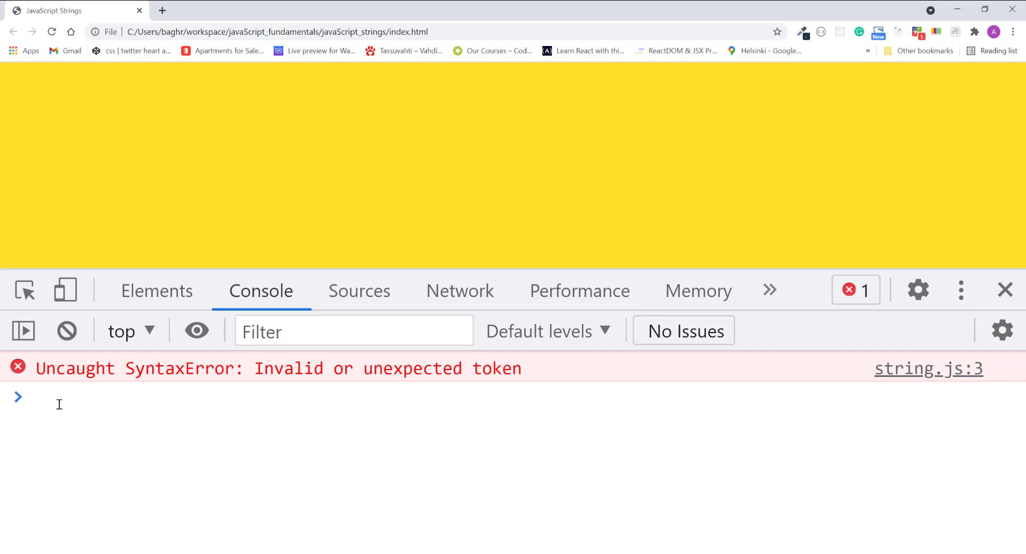
mouse_move(167, 505)
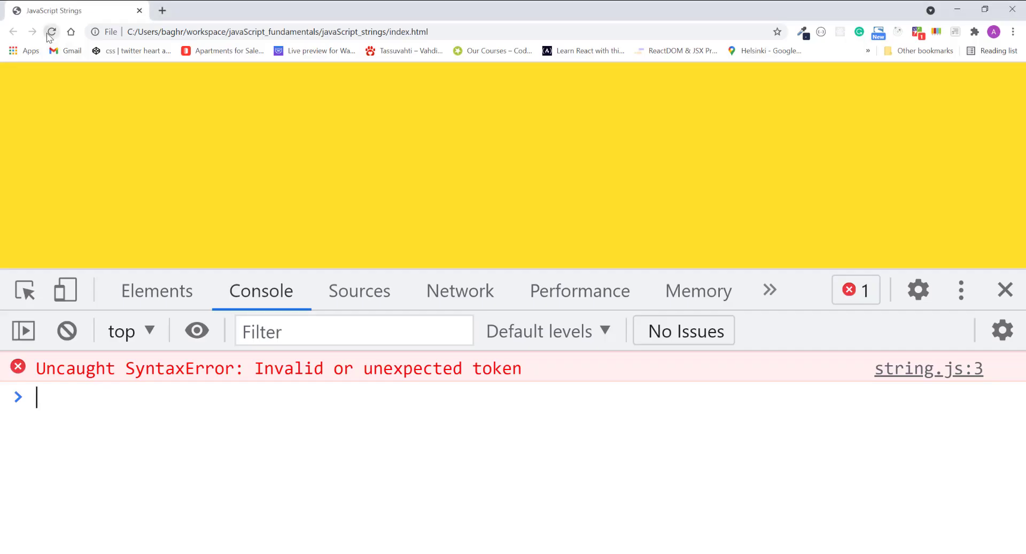
Reload the JavaScript Strings page to rerun string.js in the console.
click(52, 31)
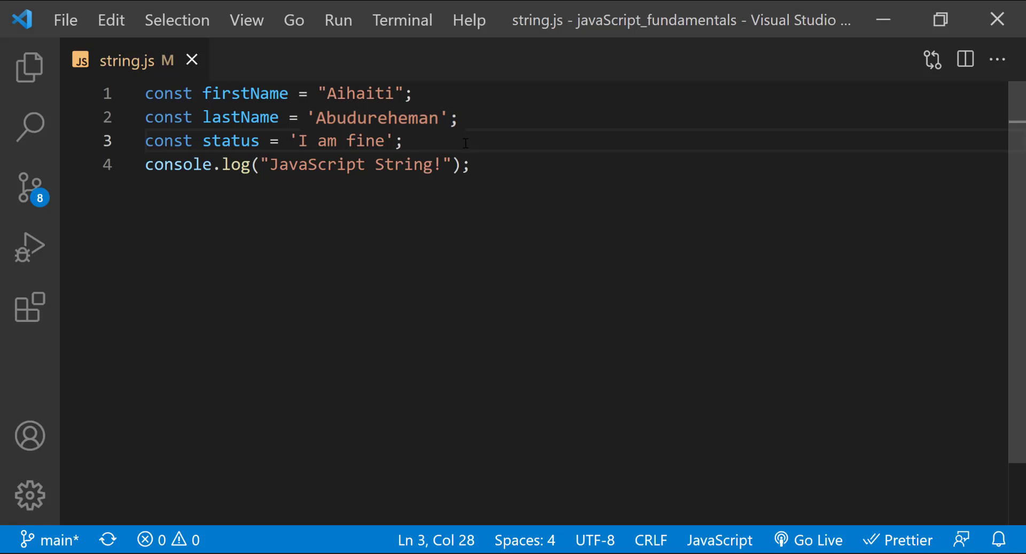
Change status to 'We're here.' in single quotes, leaving the apostrophe breaking the string.
click(406, 141)
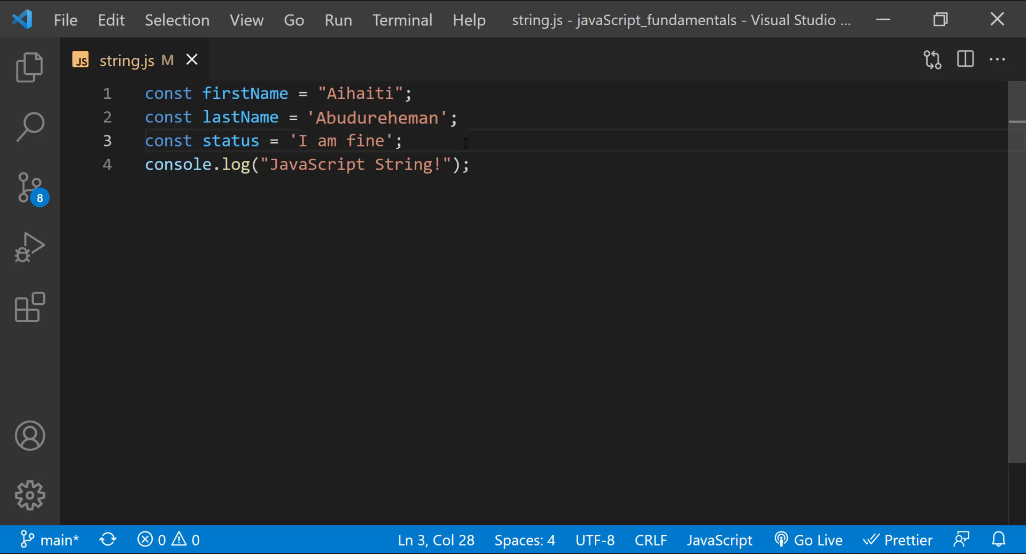
mouse_move(454, 96)
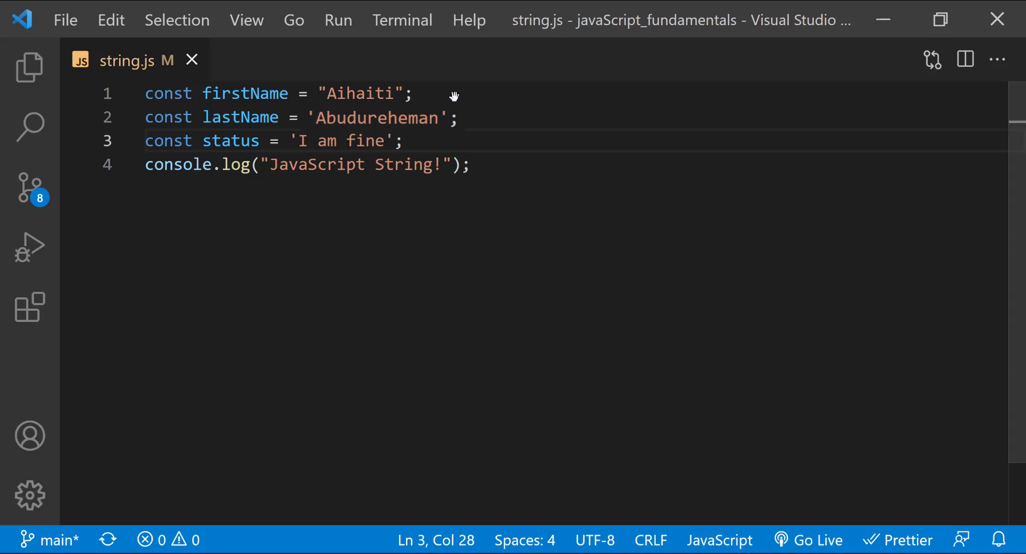
text(We're here)
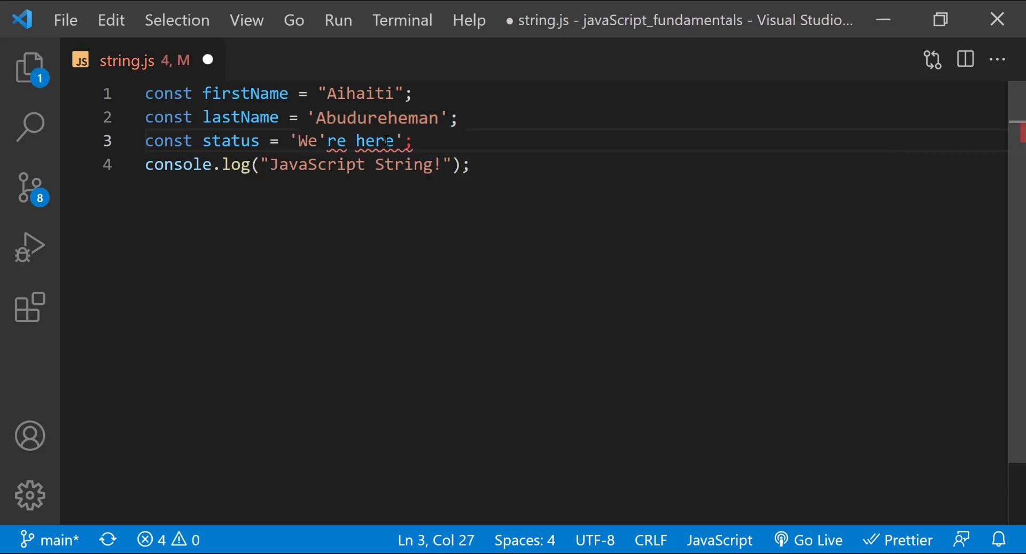
text(.)
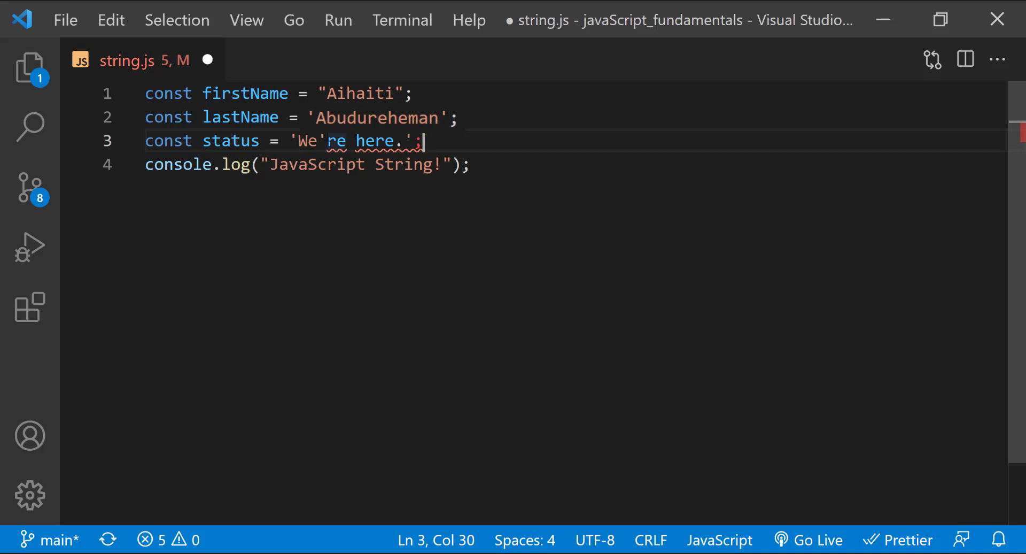
double_click(307, 141)
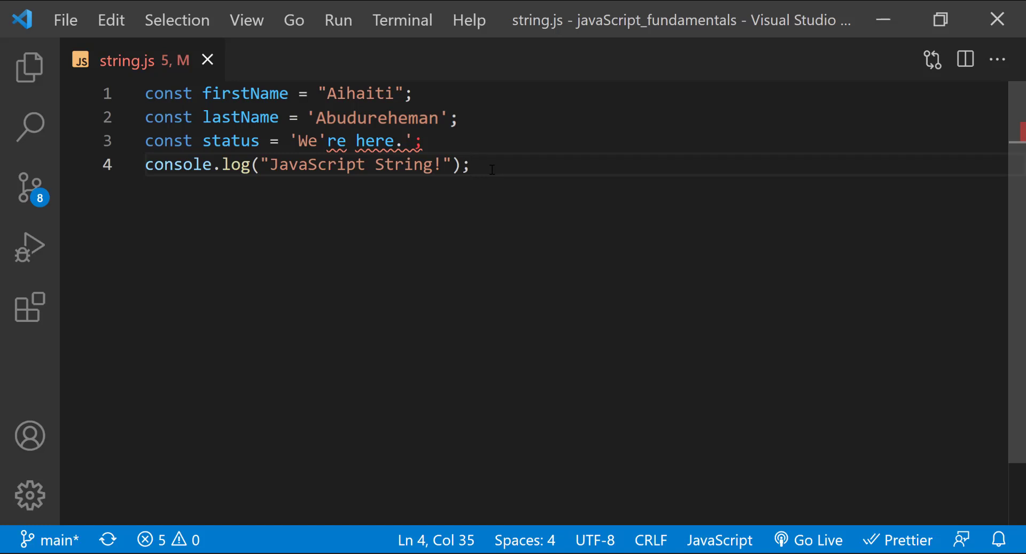
Wrap status "We're here." in double quotes while keeping lastName single-quoted, then save.
click(299, 141)
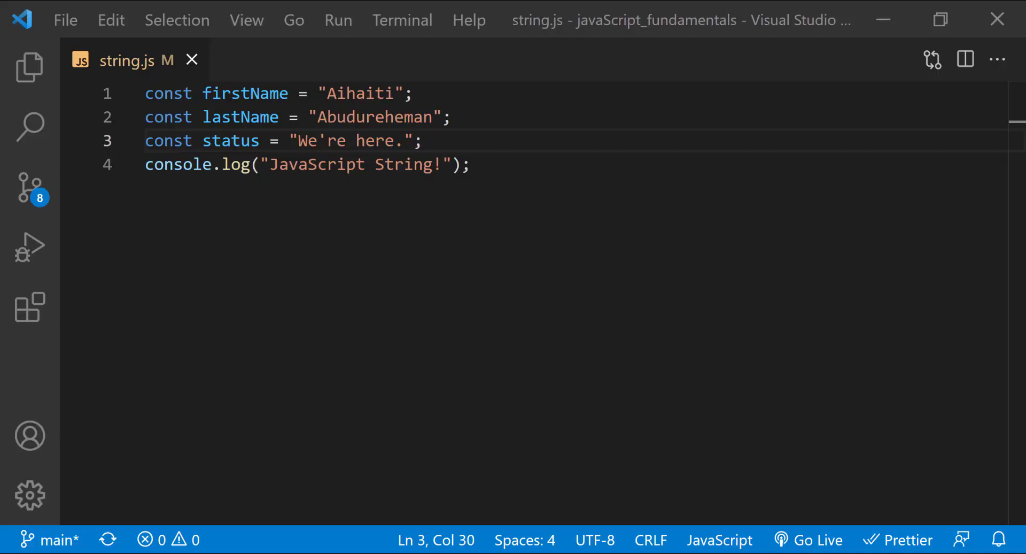
click(471, 164)
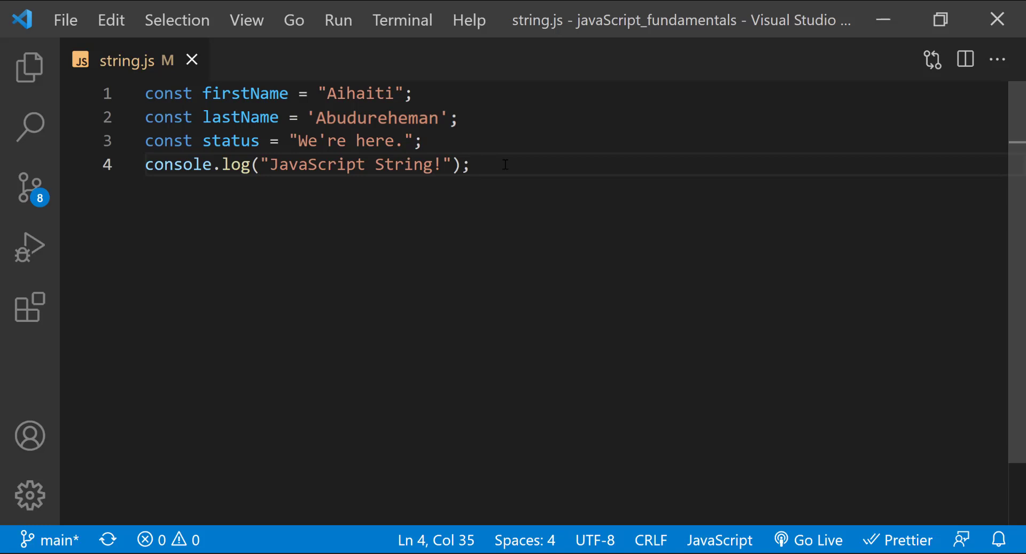
Add const htmlCodes = '<h1 class="pageHeader">This is a test.</h1>'.
text(c)
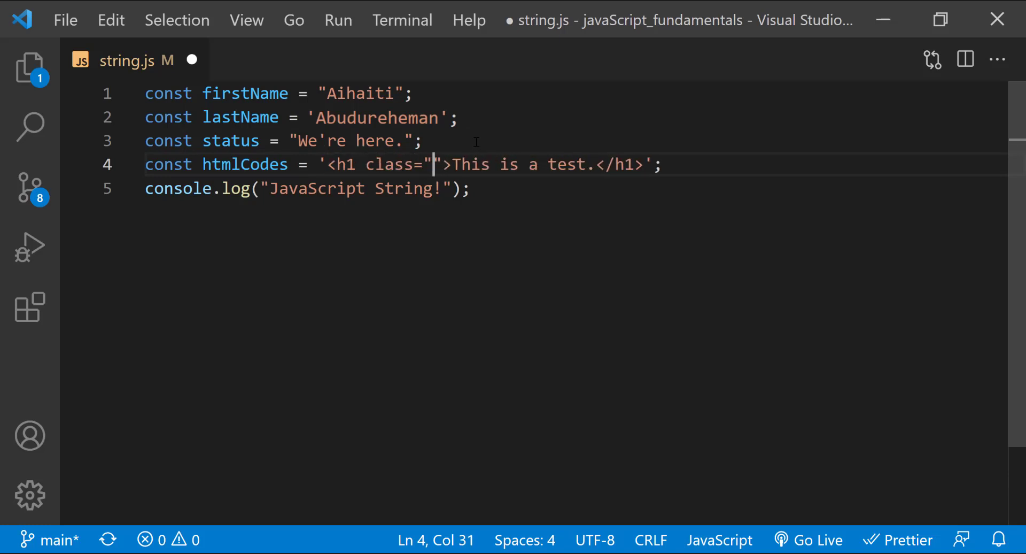
text(pageHeader)
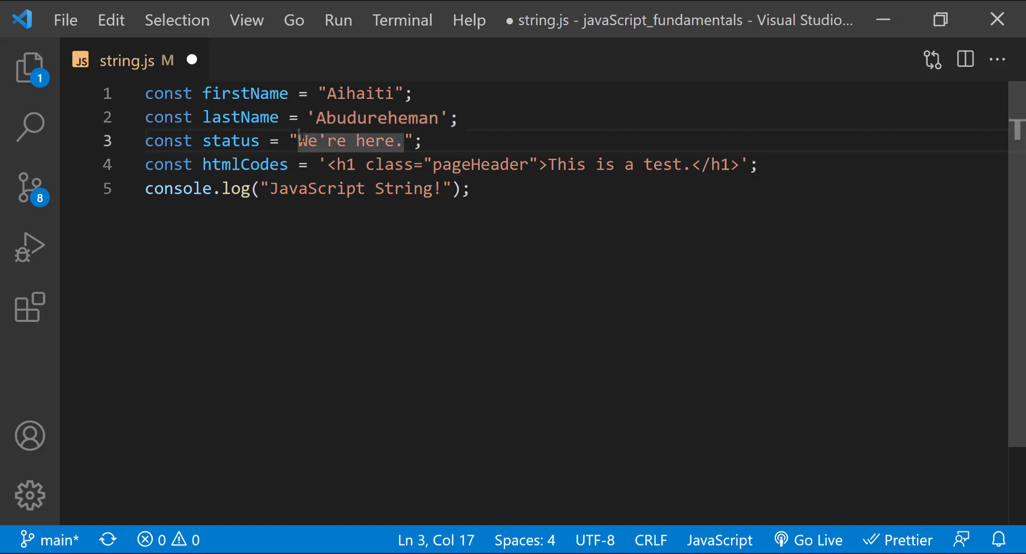
Make status 'We\'re here.' with an escaped apostrophe and log status instead of the text.
text(')
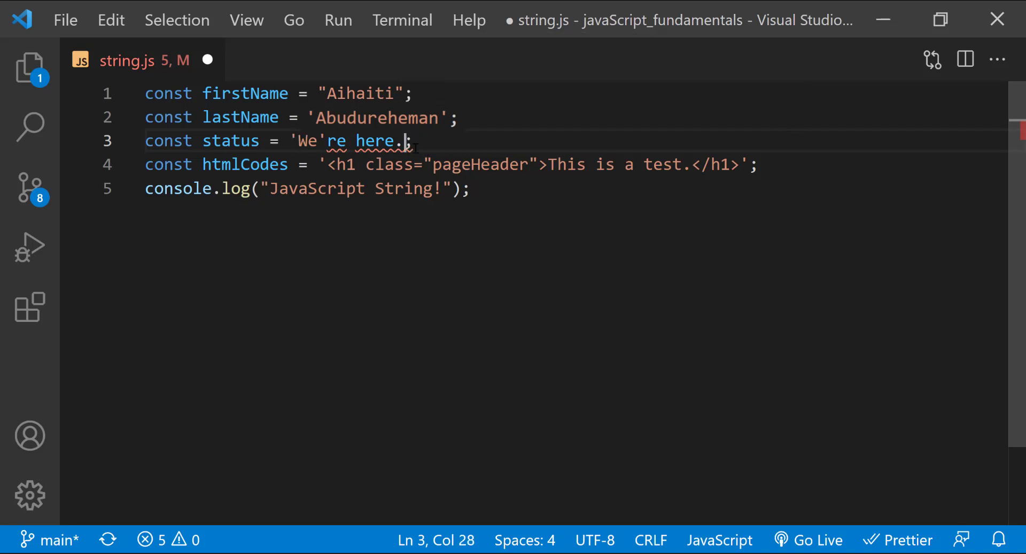
text(',')
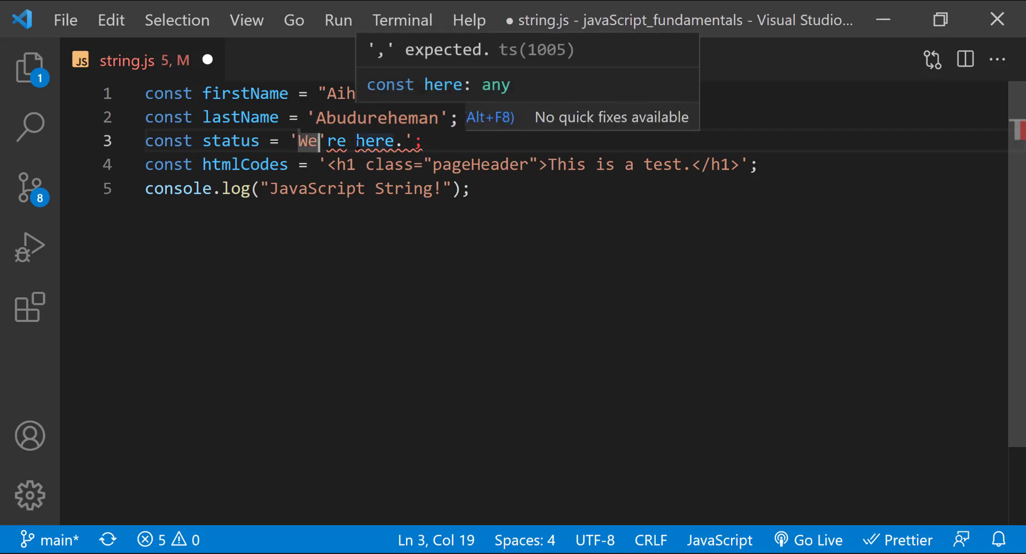
text(\)
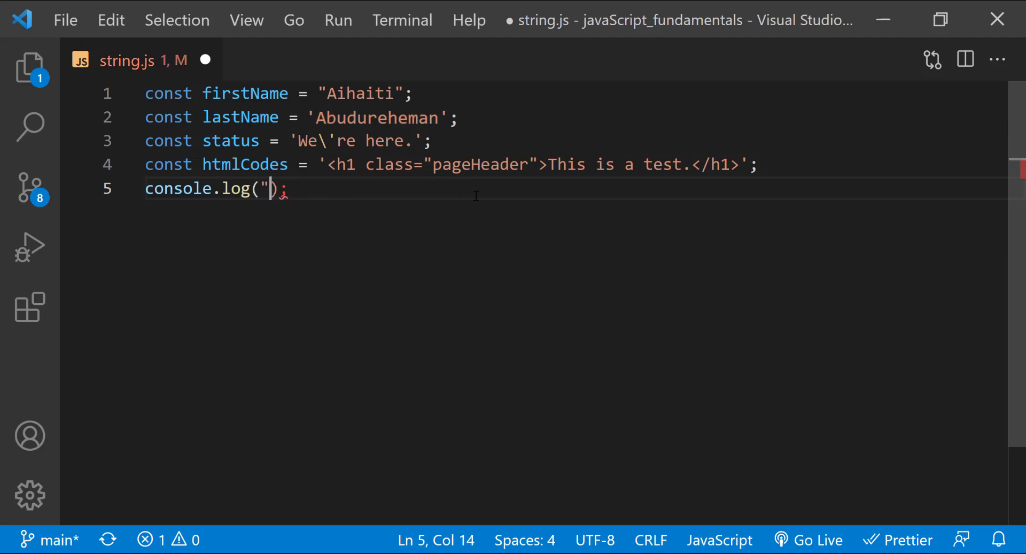
text(status)
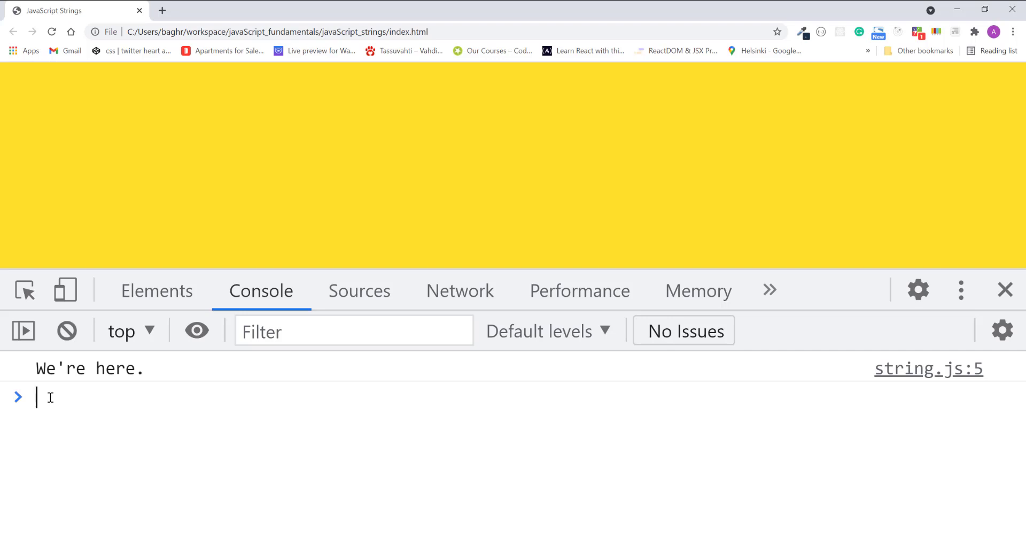
mouse_move(191, 549)
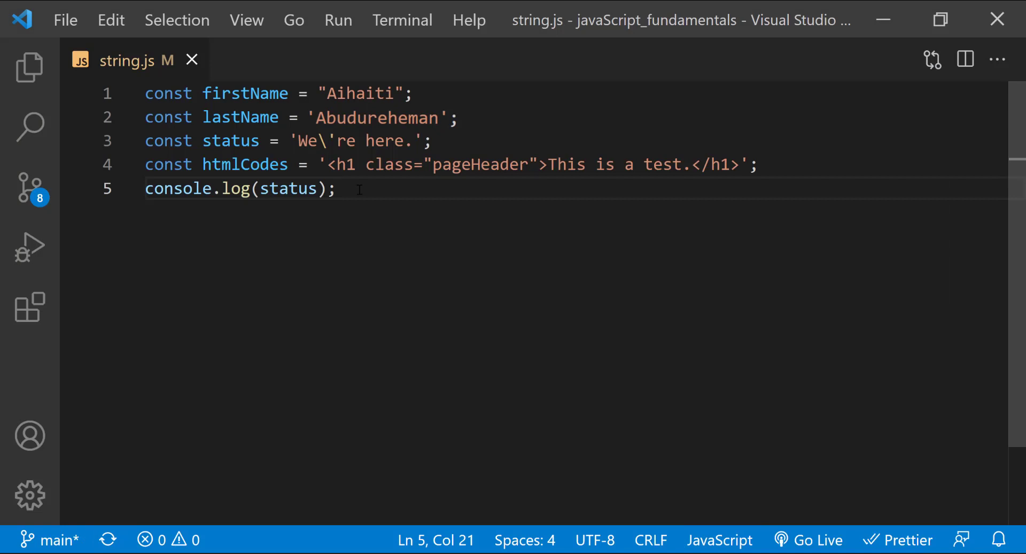
mouse_move(798, 148)
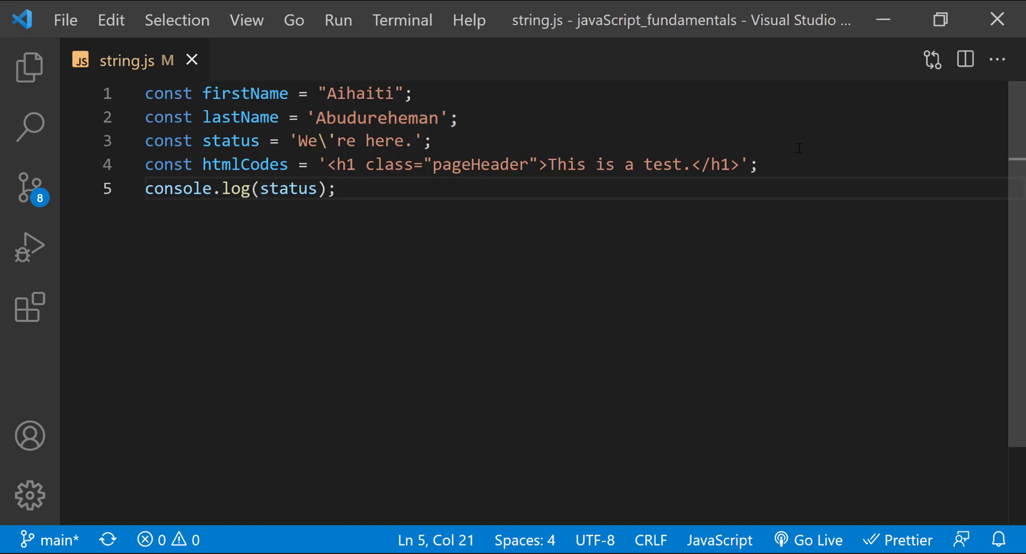
Add const mistake with a double-quoted string broken over three lines and save string.js.
key(Enter)
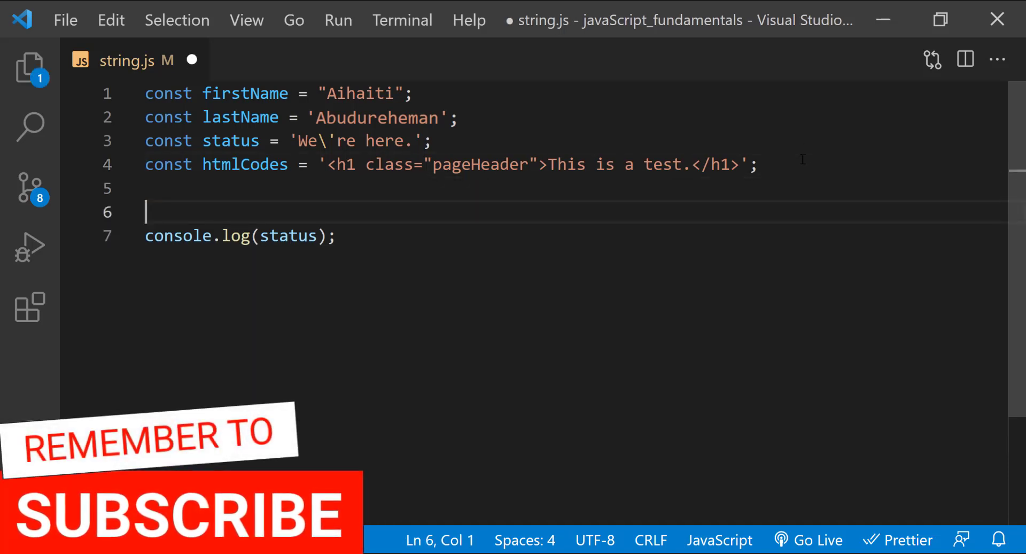
text(const mistake = ")
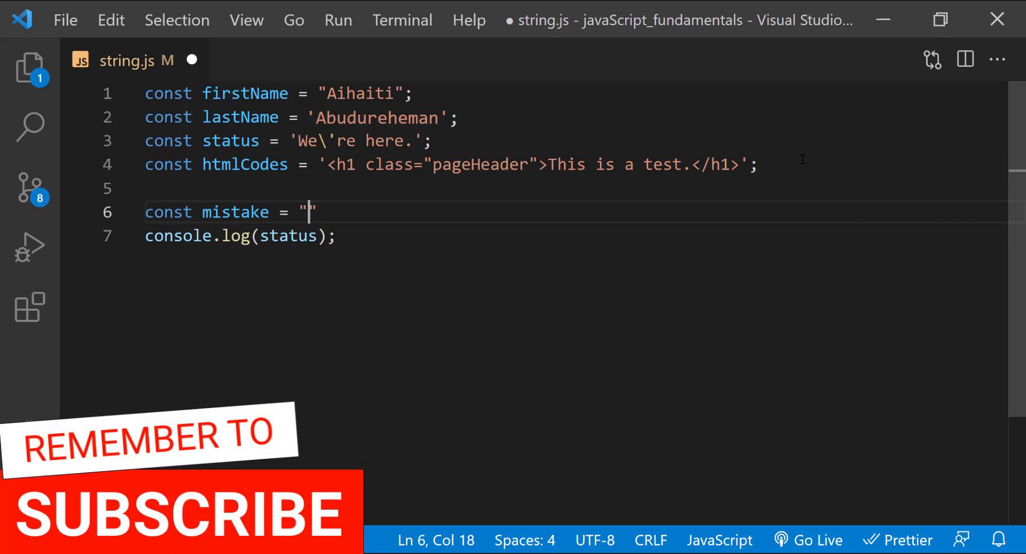
text(I teach JavaScript!)
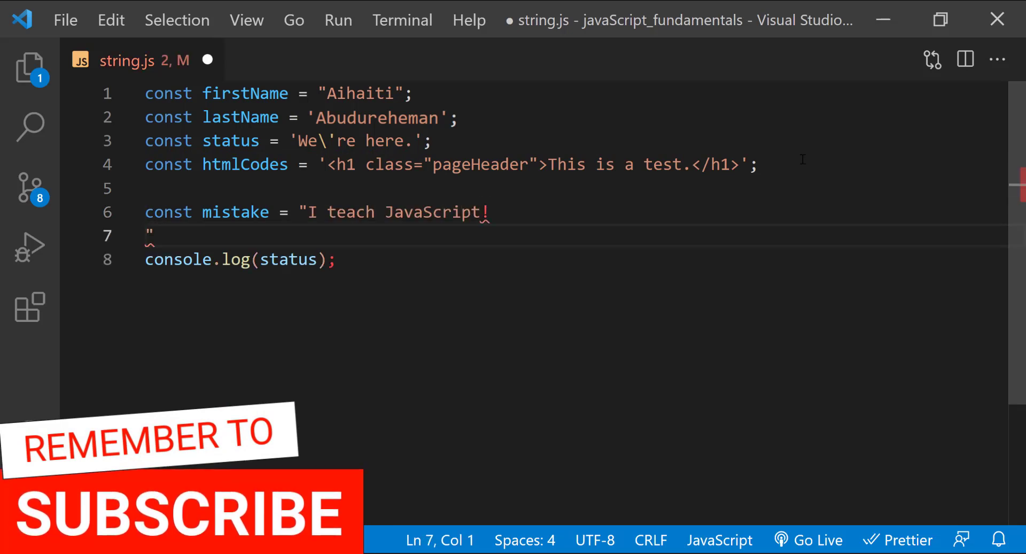
text(I love JavaScript!)
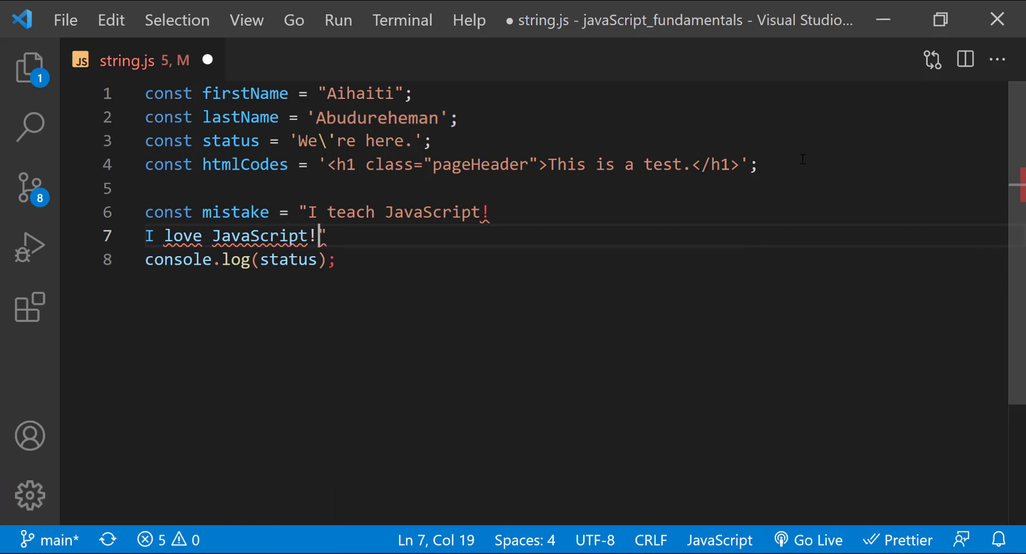
key(Enter)
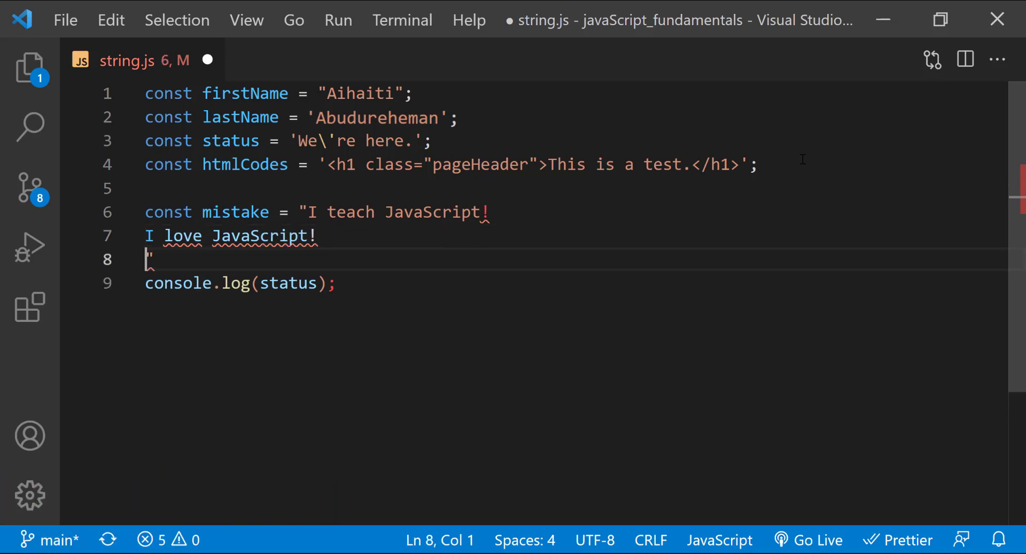
text(Happy learning!";)
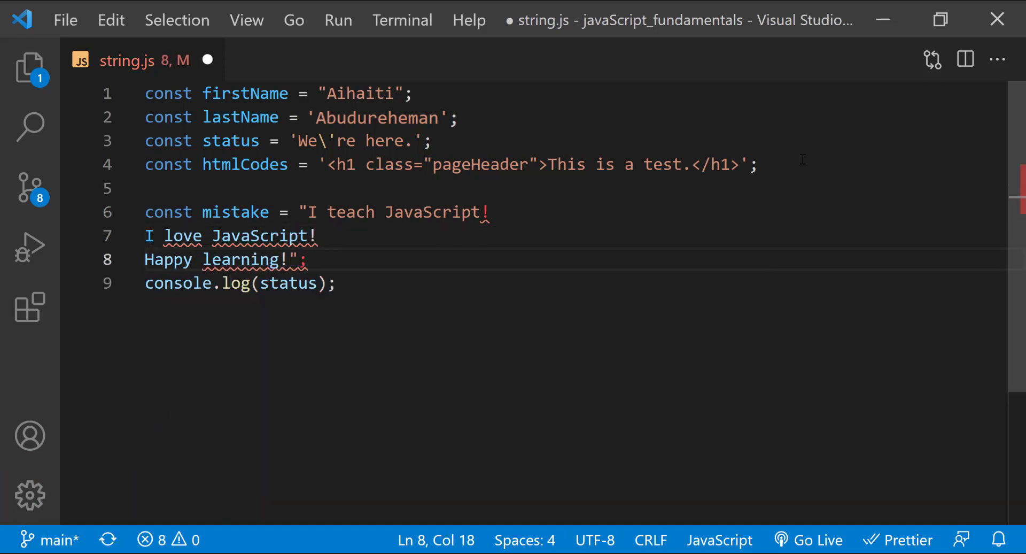
key(ctrl+s)
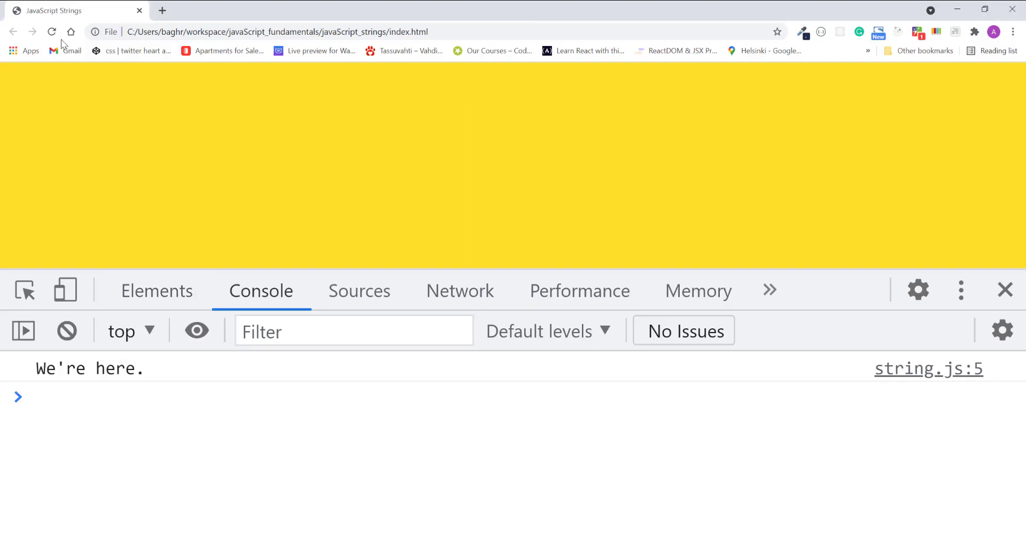
Reload the Chrome page; the console still logs only We're here.
click(51, 31)
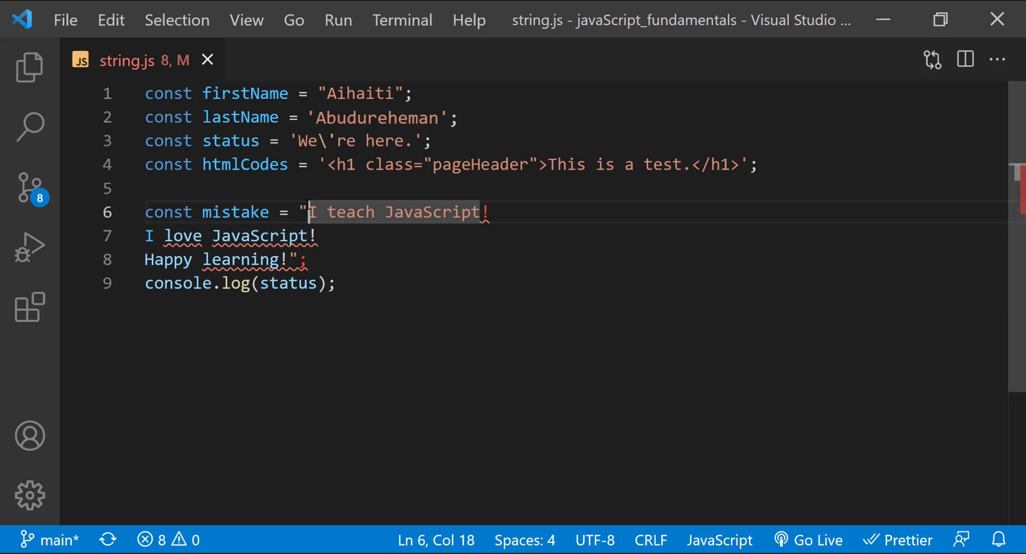
click(487, 212)
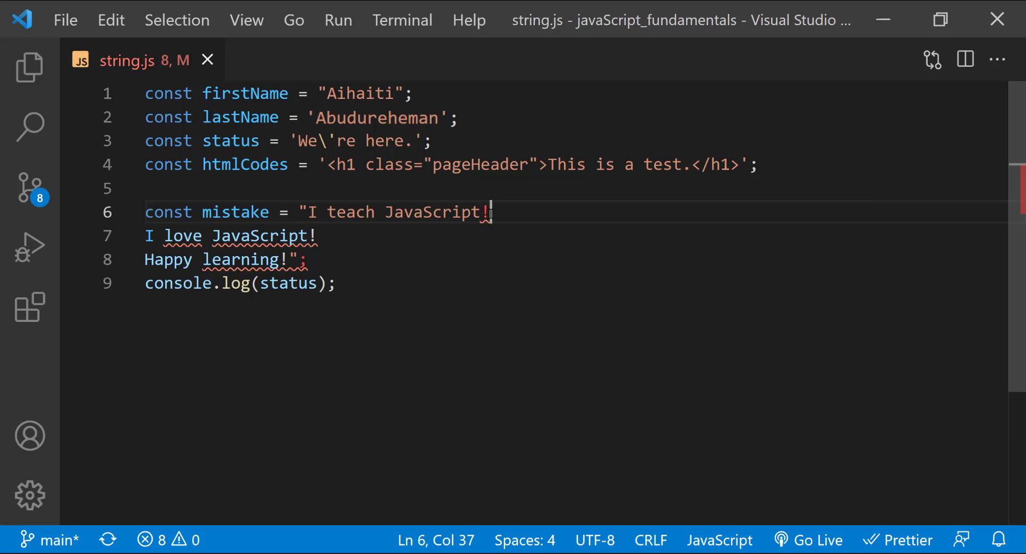
mouse_move(367, 245)
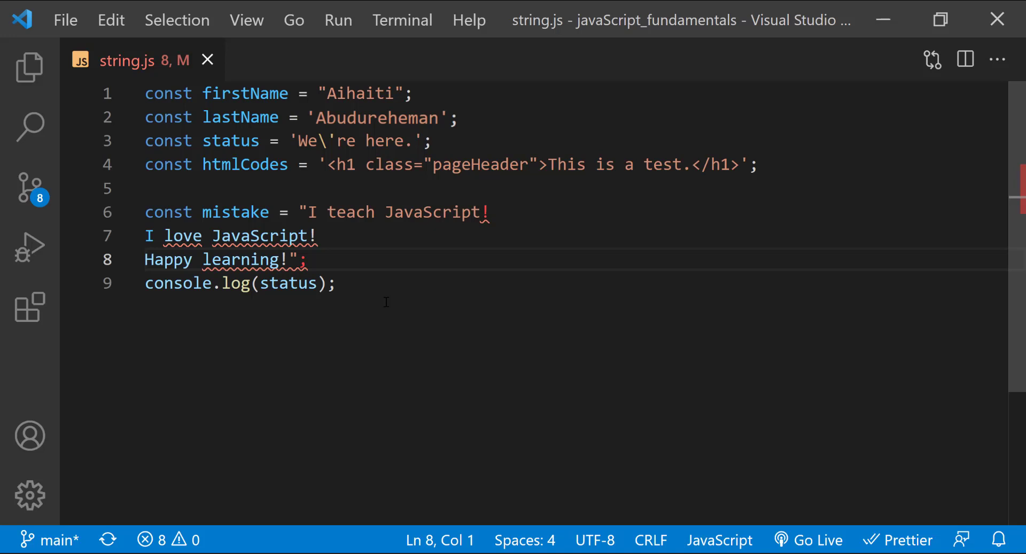
mouse_move(511, 216)
text( \)
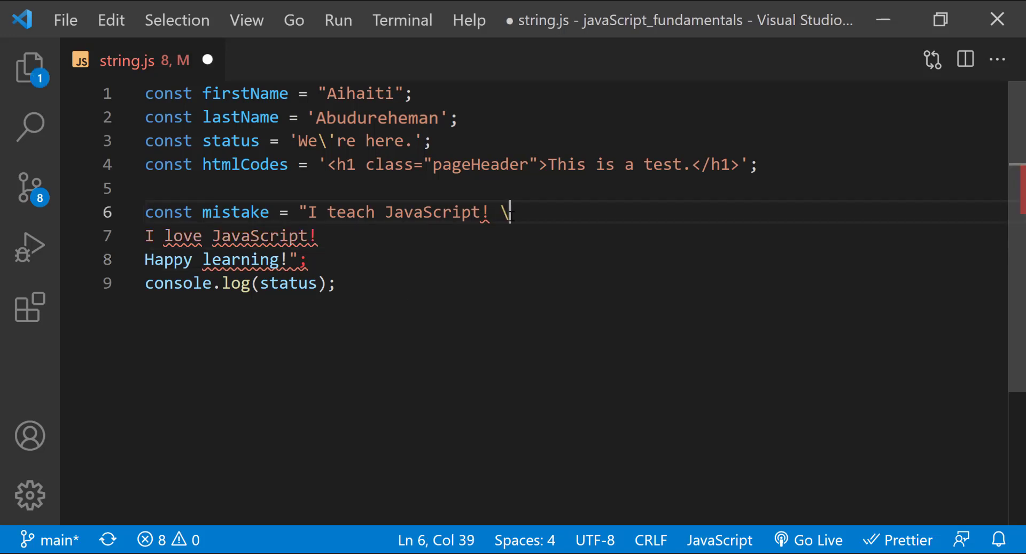
End the second mistake-string line with a backslash, clearing the remaining errors.
click(462, 235)
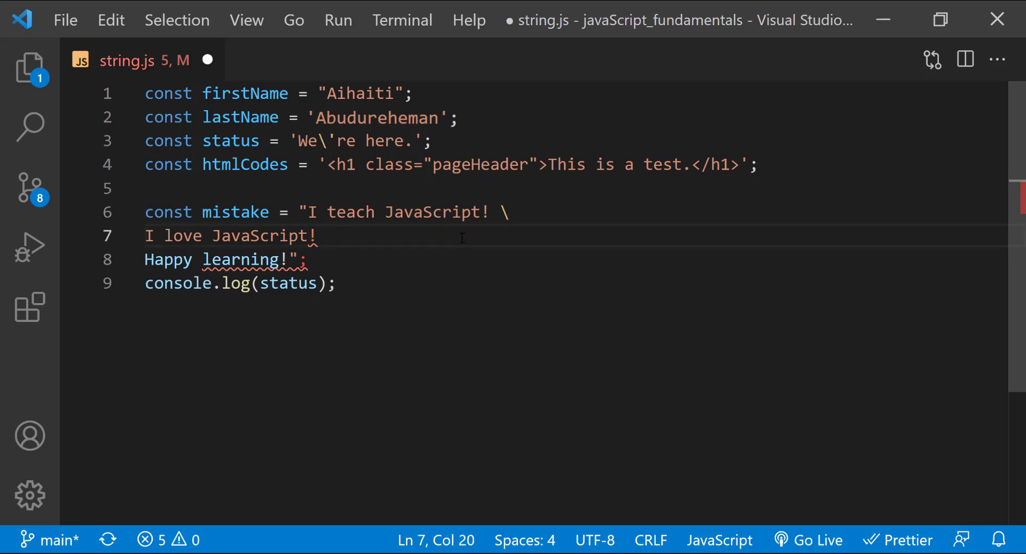
text(\)
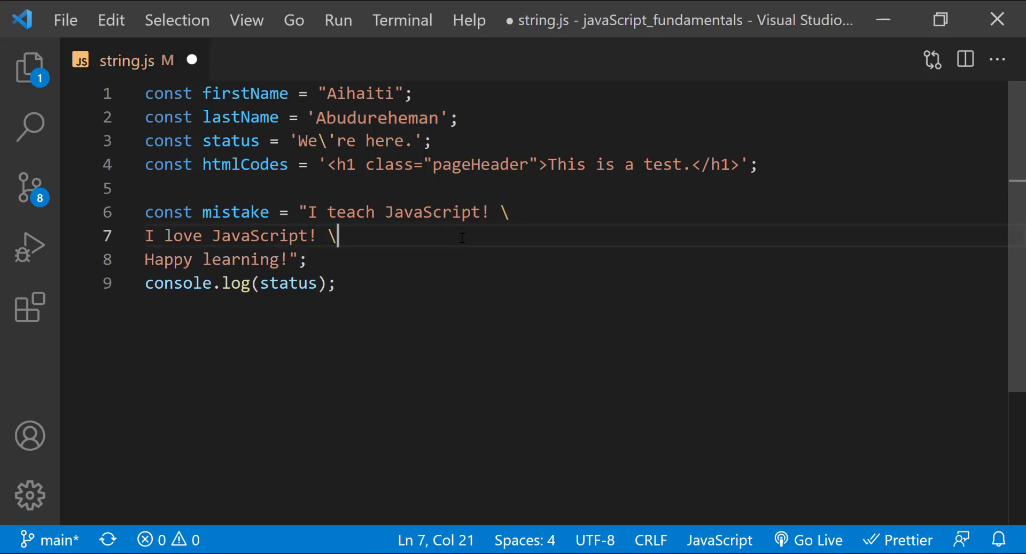